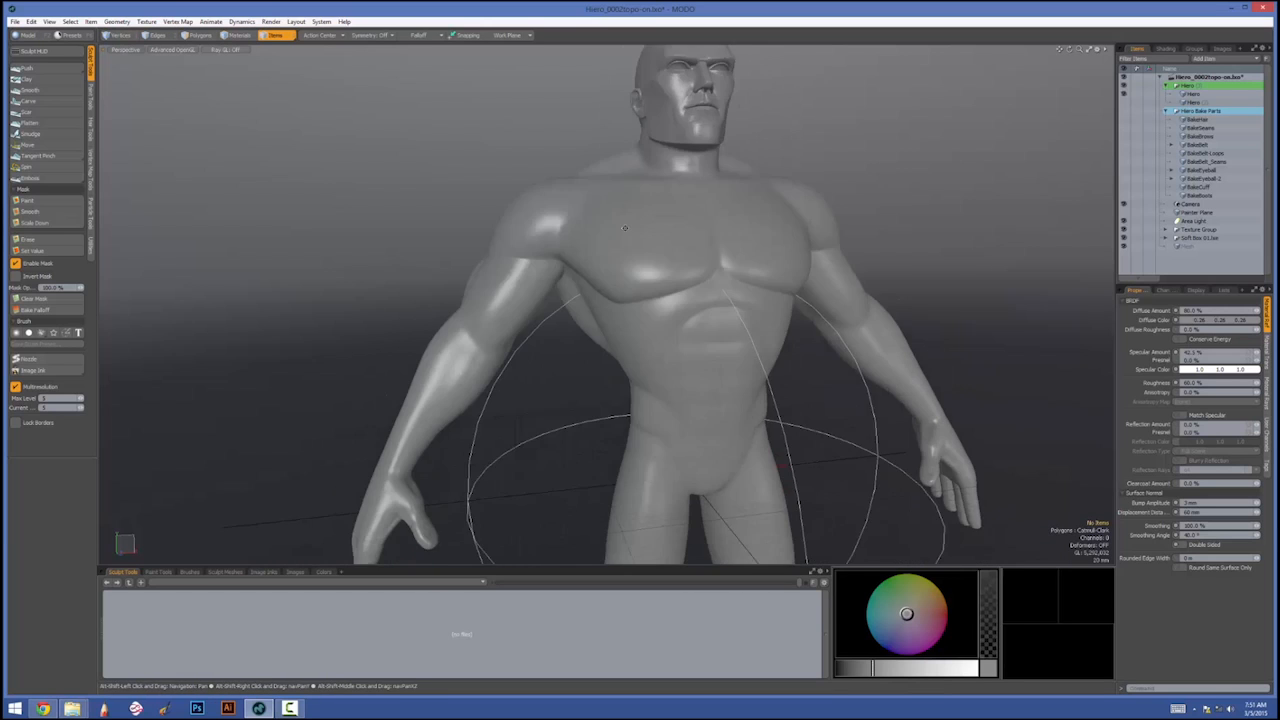
Paint a swirling S-shaped raised stroke onto the chest with the swirl-shaped stroke brush.
{"action": "left_click_drag", "start_coordinate": [624, 228], "coordinate": [824, 350]}
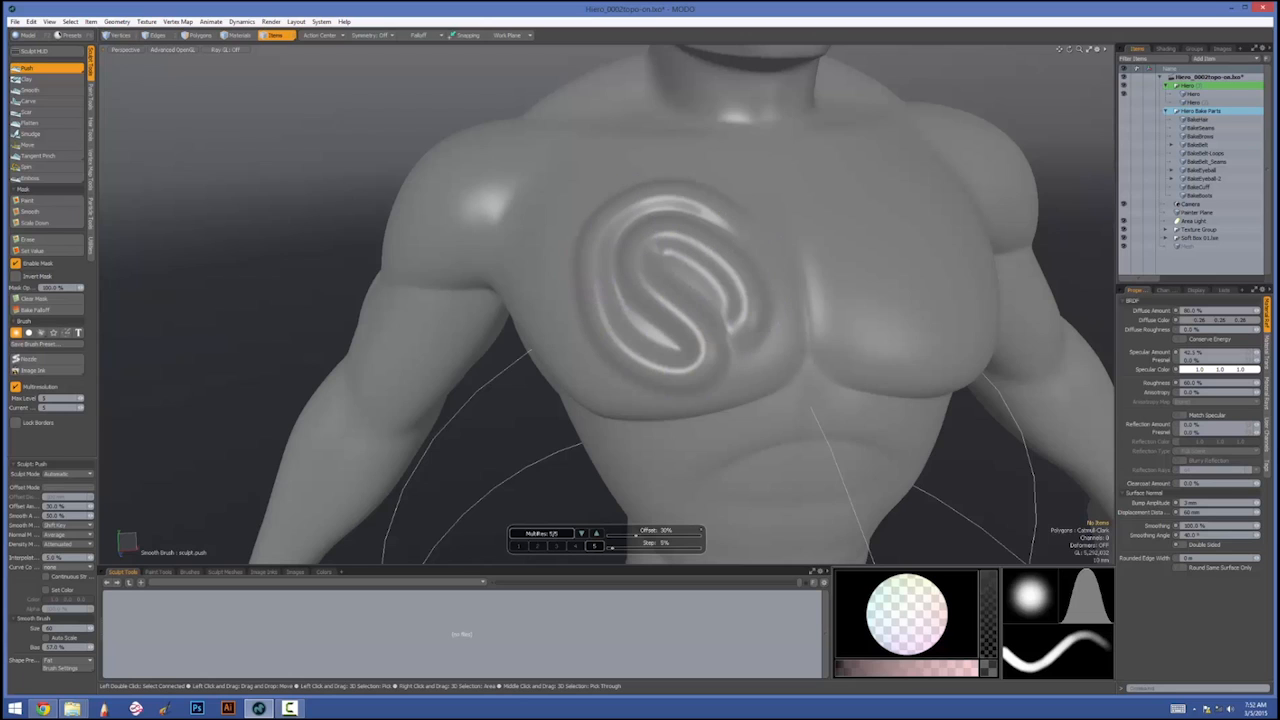
{"action": "left_click", "coordinate": [68, 474]}
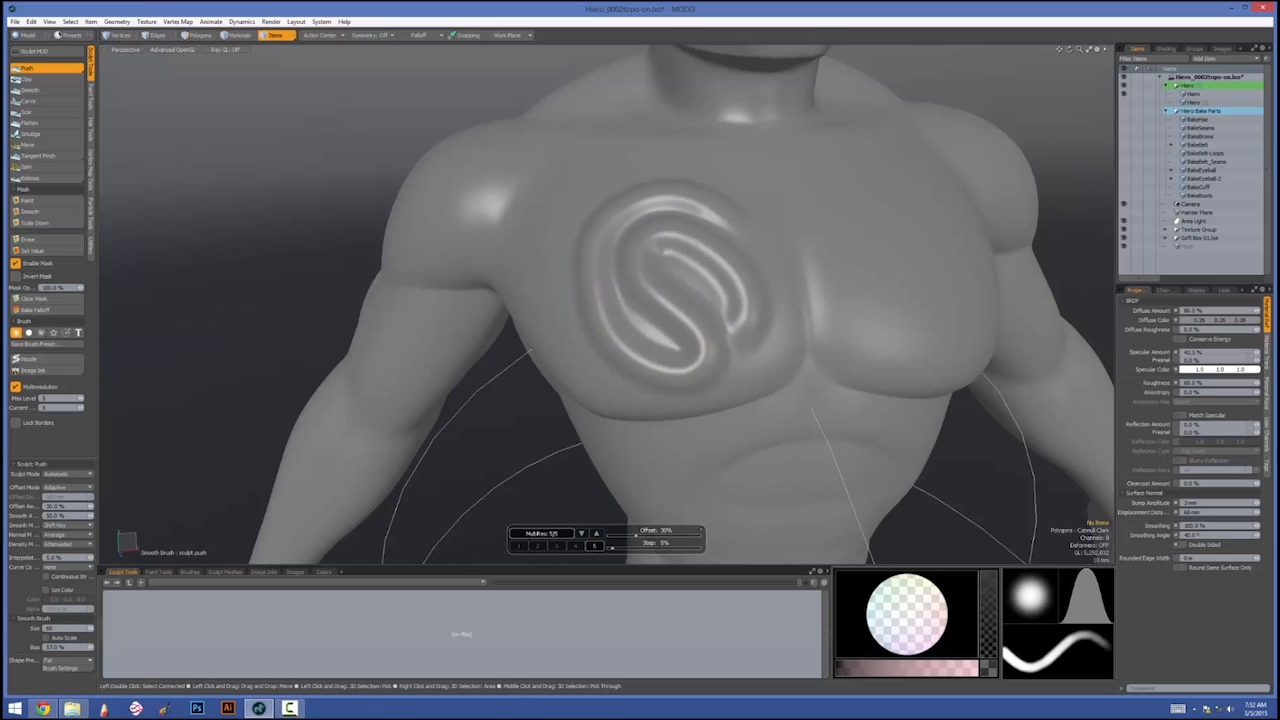